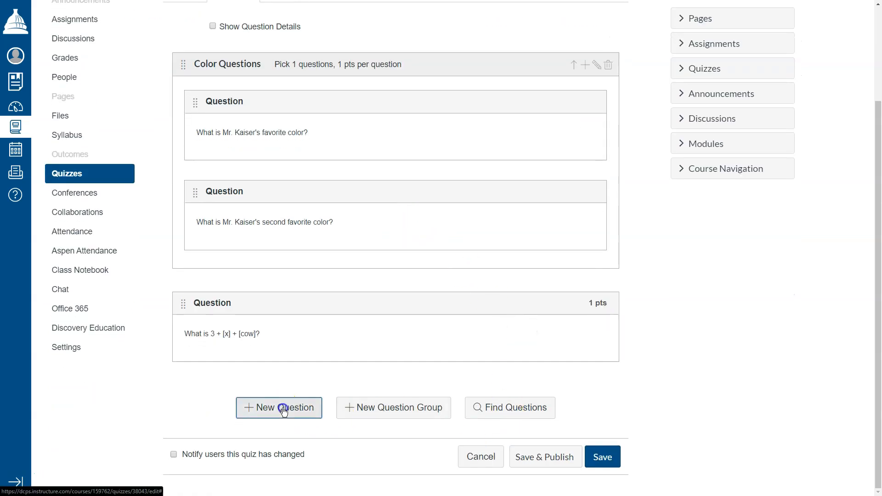
- Add a new question to the quiz and reveal the list of question types
click(279, 407)
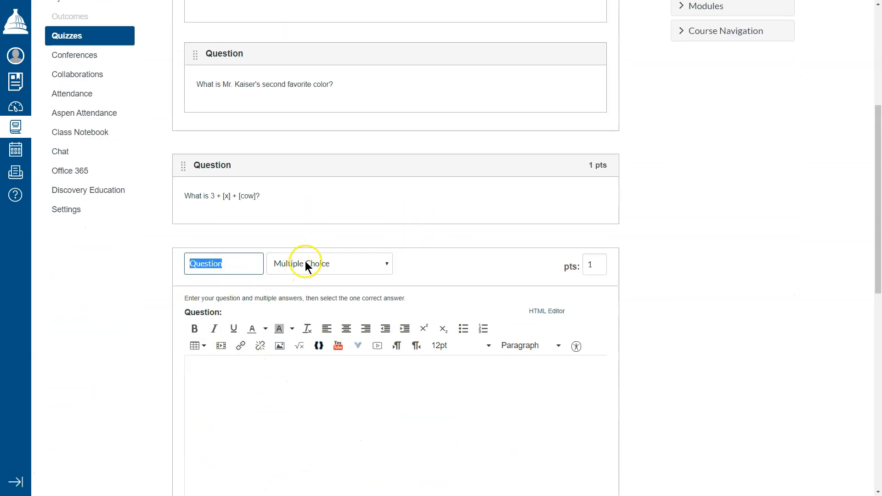
click(329, 264)
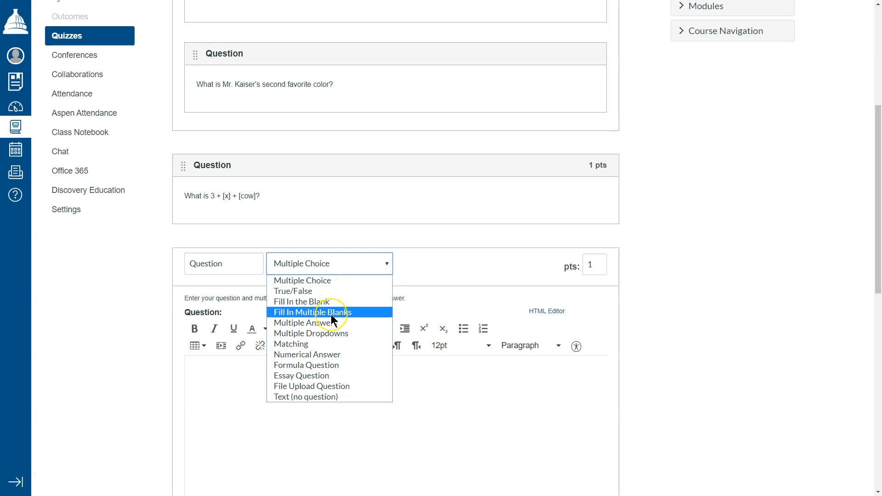
- Set the question type to Fill In Multiple Blanks and reach its editor
click(312, 312)
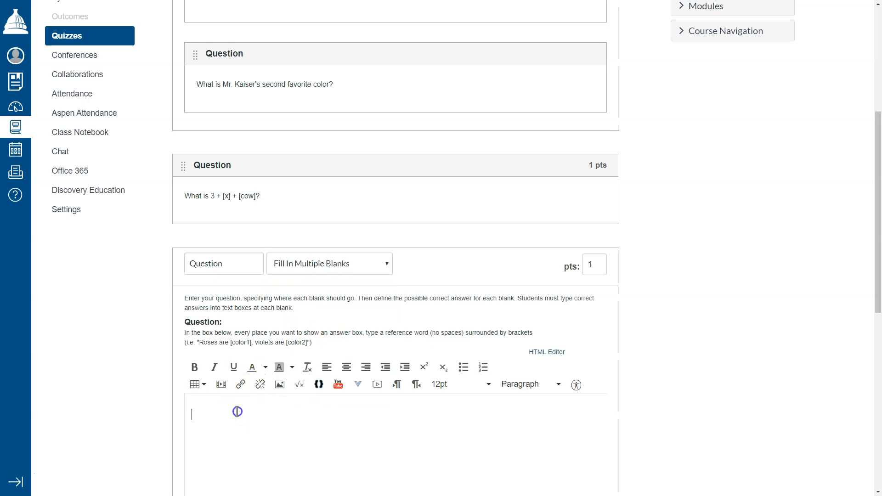
scroll(down, 3)
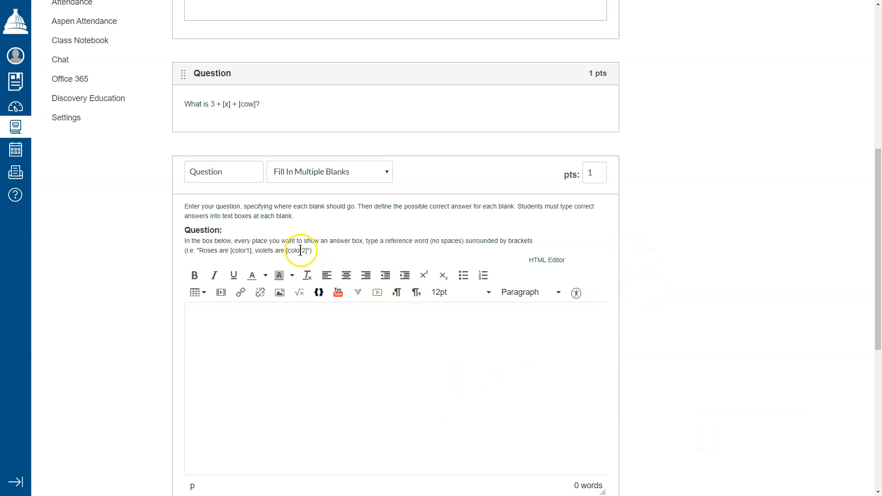
click(192, 322)
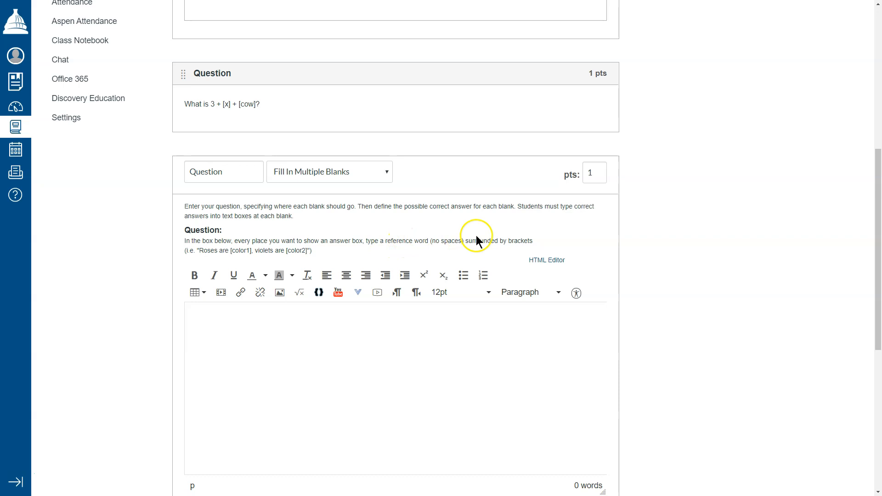
scroll(down, 3)
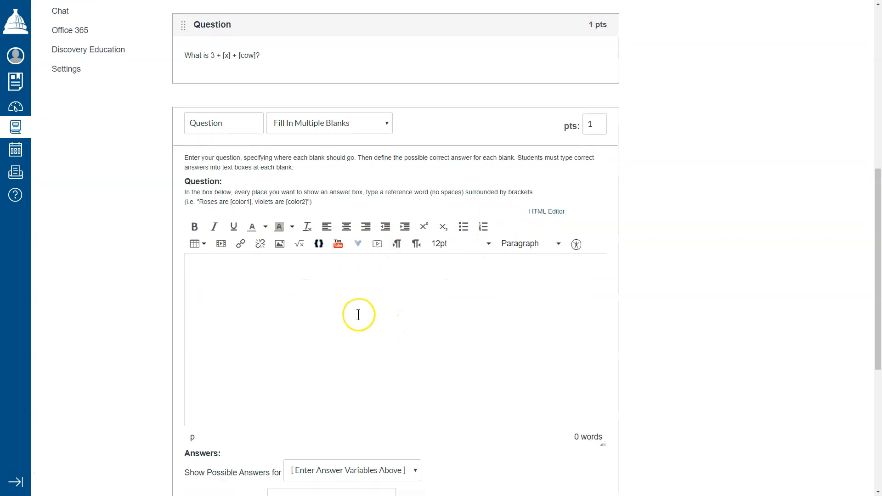
scroll(down, 3)
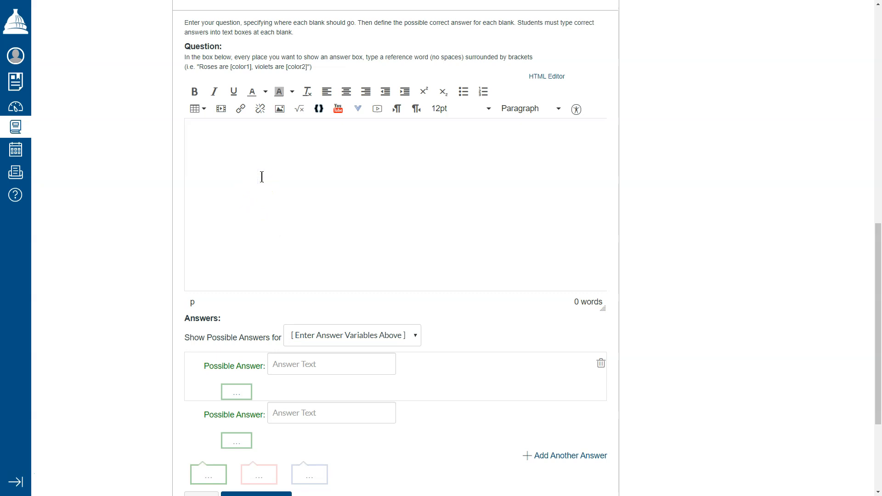
- Enter the question text "Mr. Kaiser's favorite colors are [color1] and [color2]."
text(Mr. Kaiser)
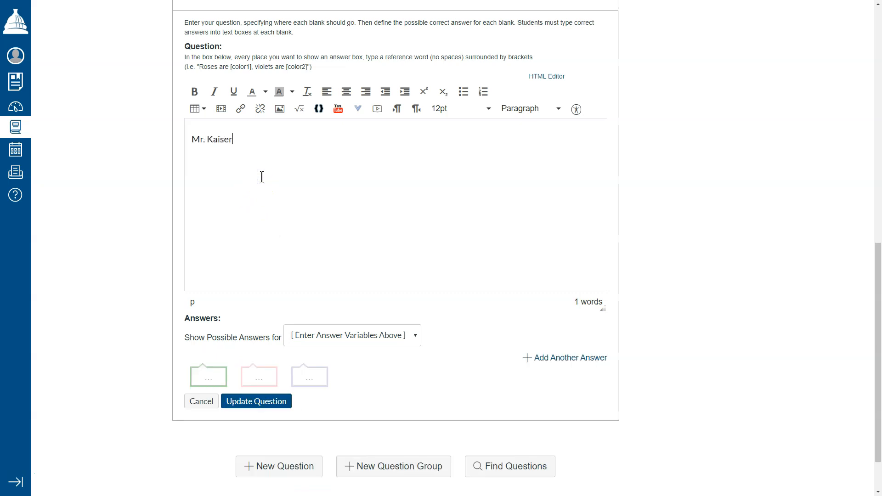
text('s fav)
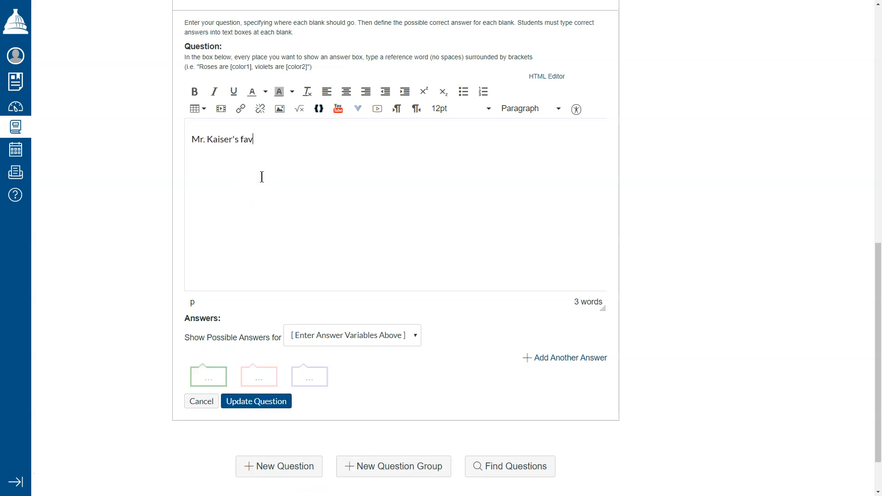
text(orite color)
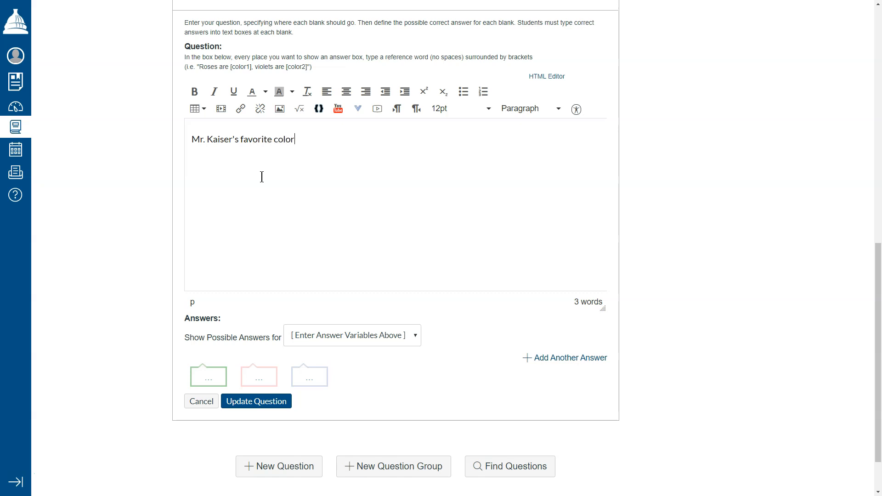
text(s are)
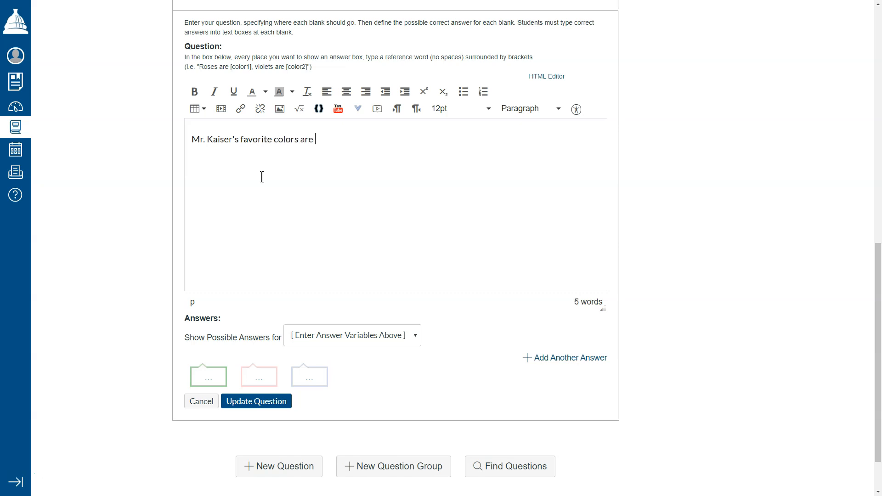
text([)
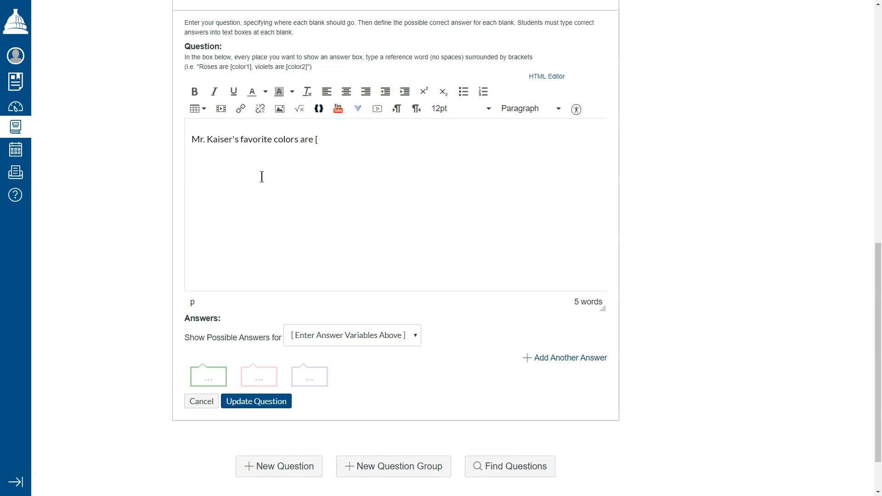
text(color)
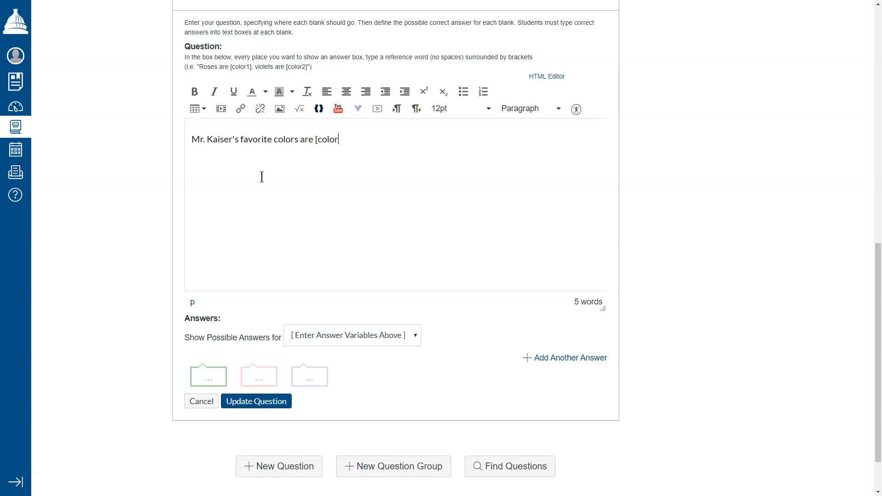
text(1])
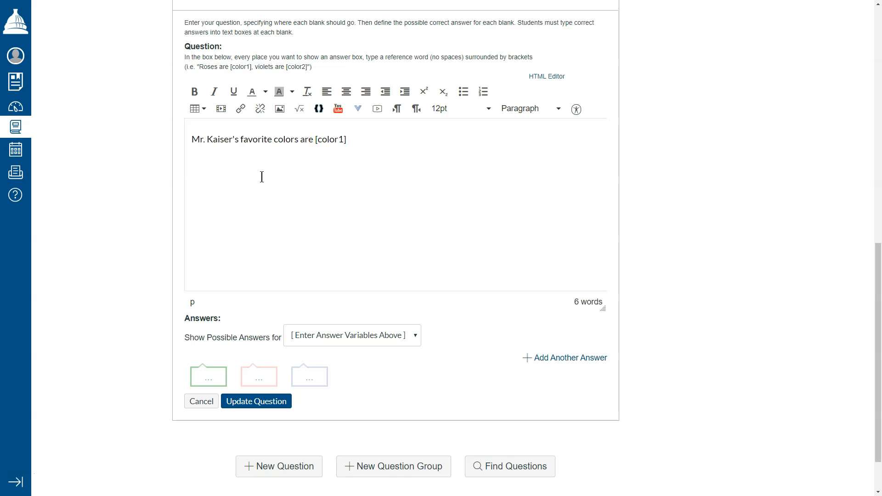
text(and [)
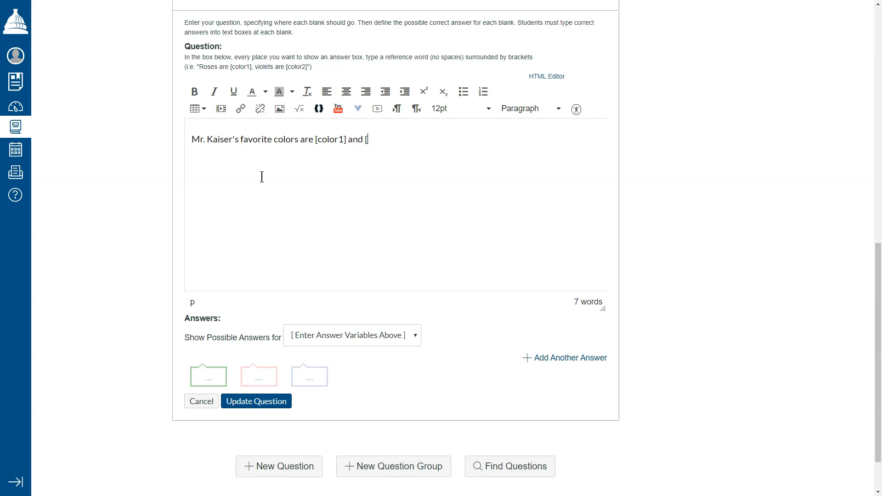
text(color2)
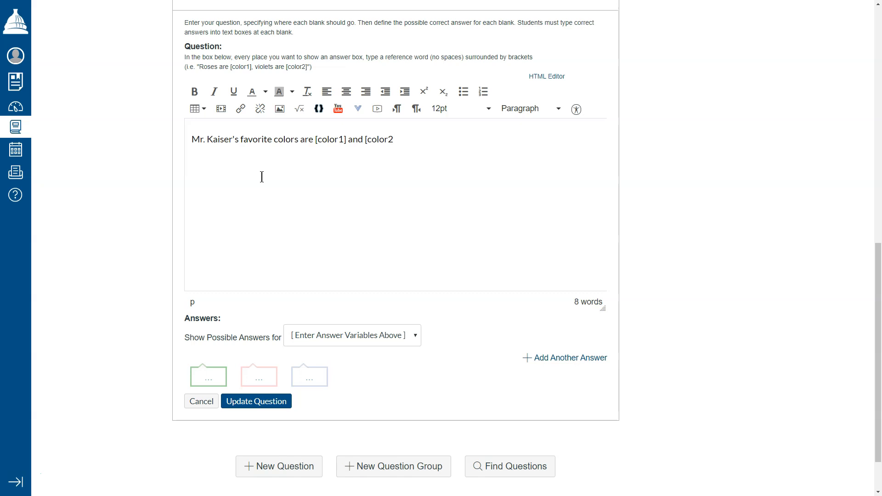
text(].)
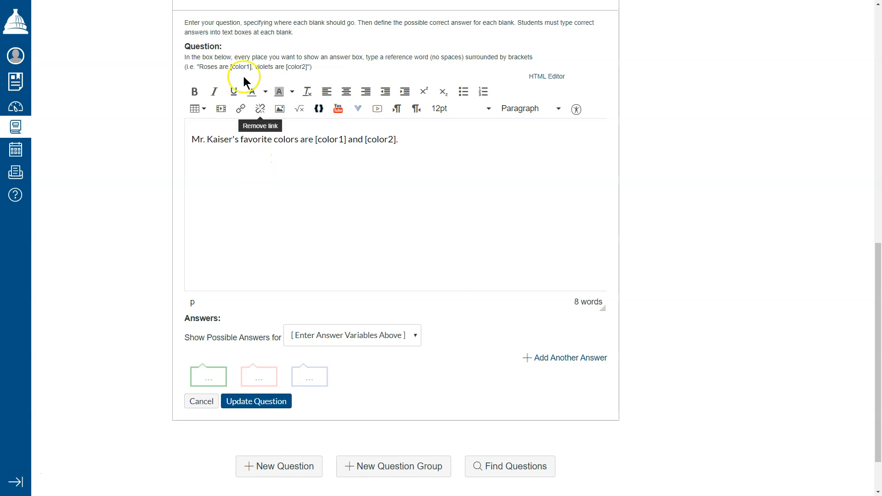
mouse_move(373, 174)
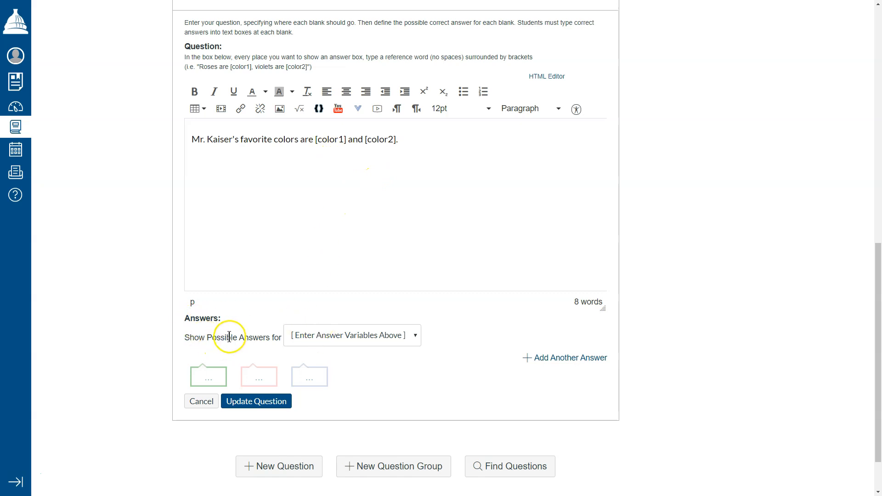
- For the color1 blank, enter "red" and "blue" as the two possible answers
click(352, 335)
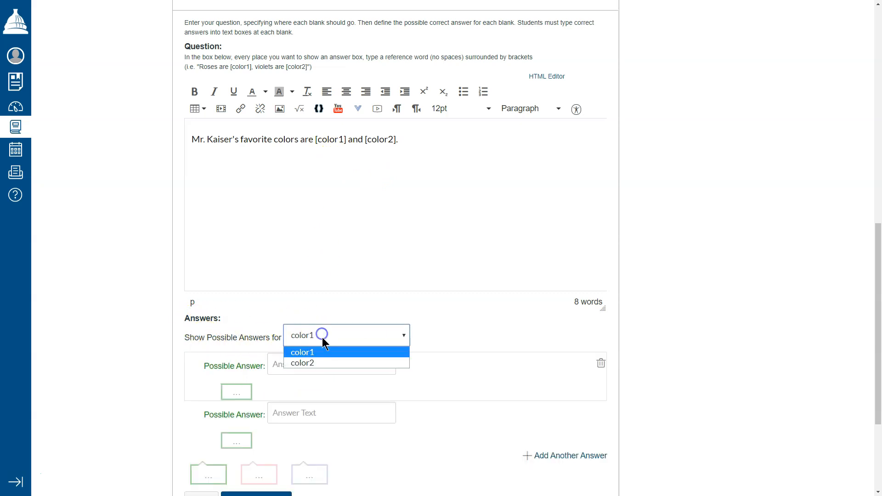
click(332, 364)
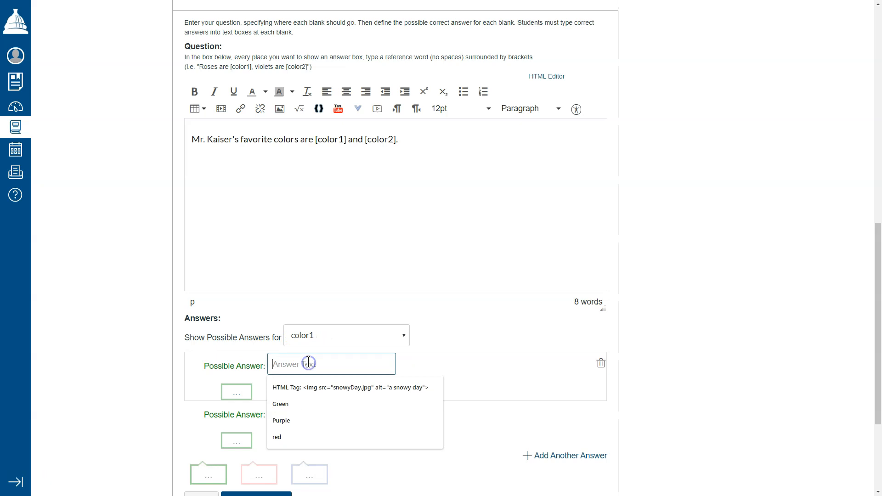
click(277, 437)
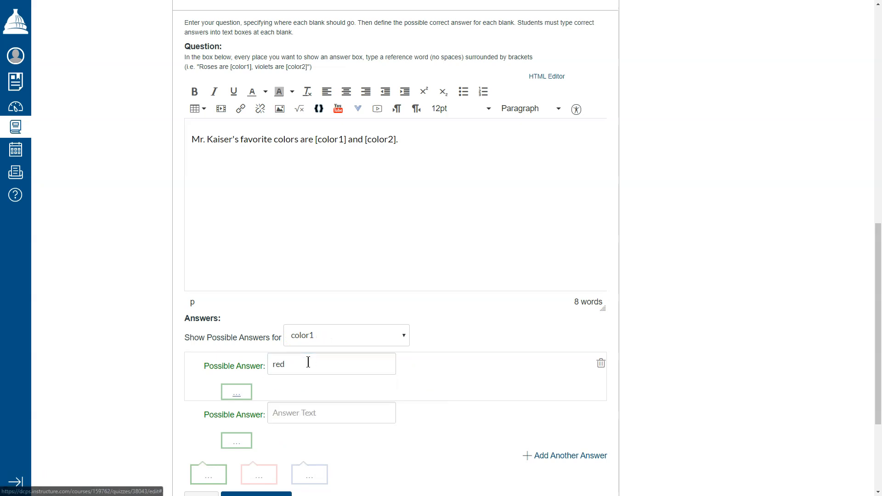
text(lhb)
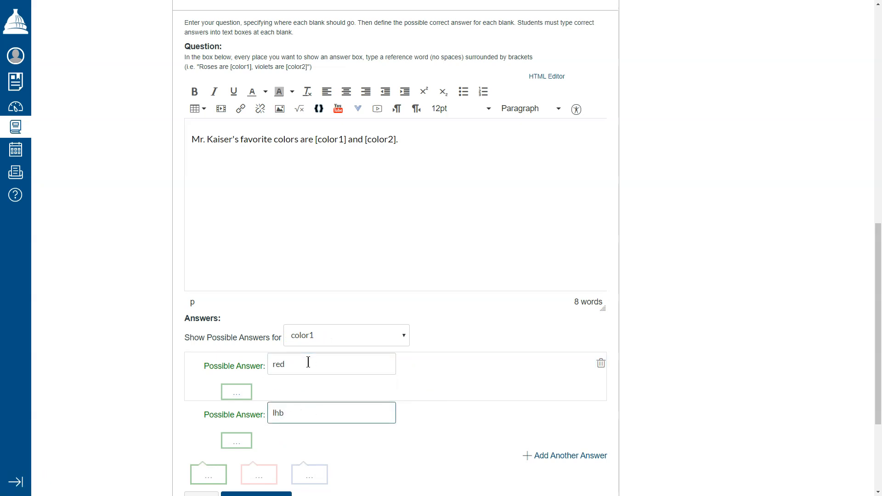
text(blu)
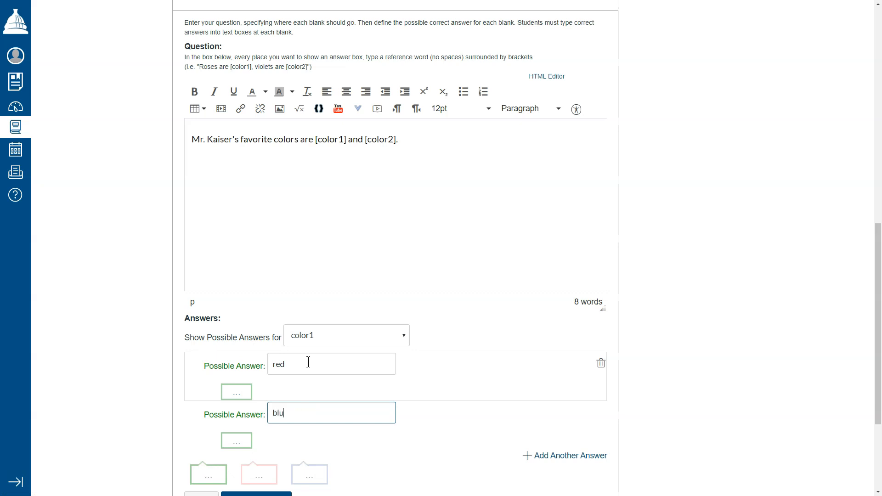
text(e)
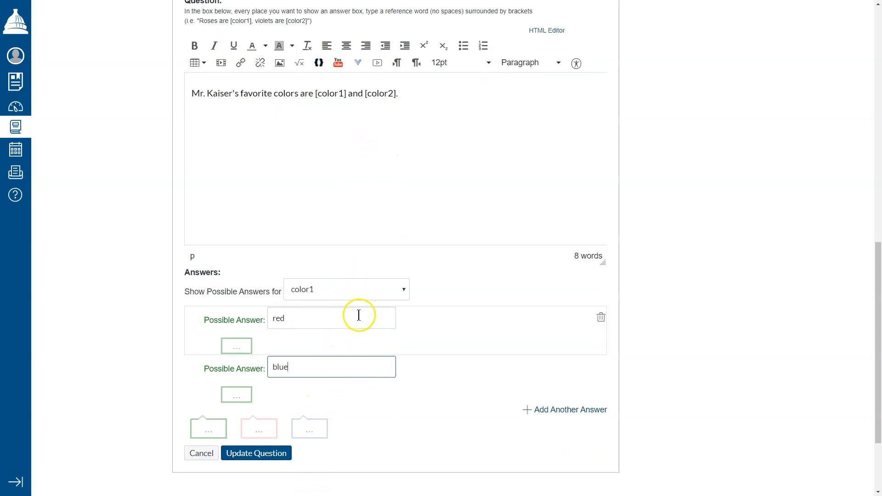
- For the color2 blank, enter "purple" as the first possible answer
click(347, 290)
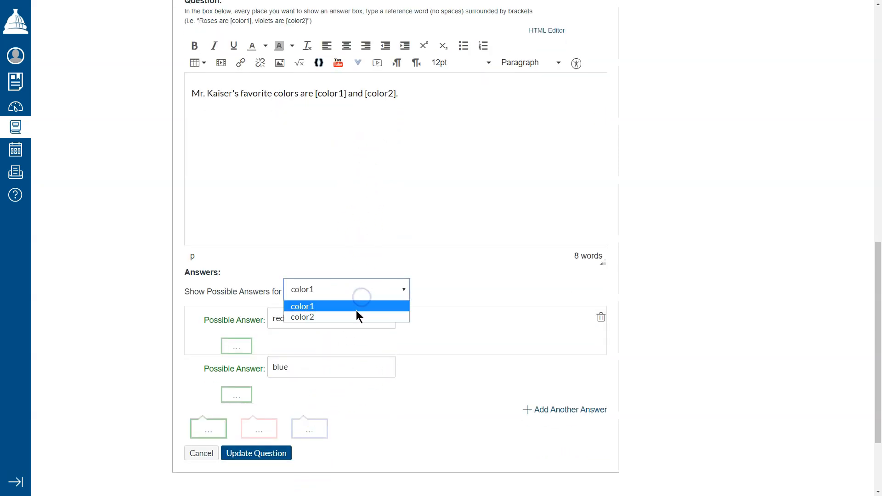
click(302, 317)
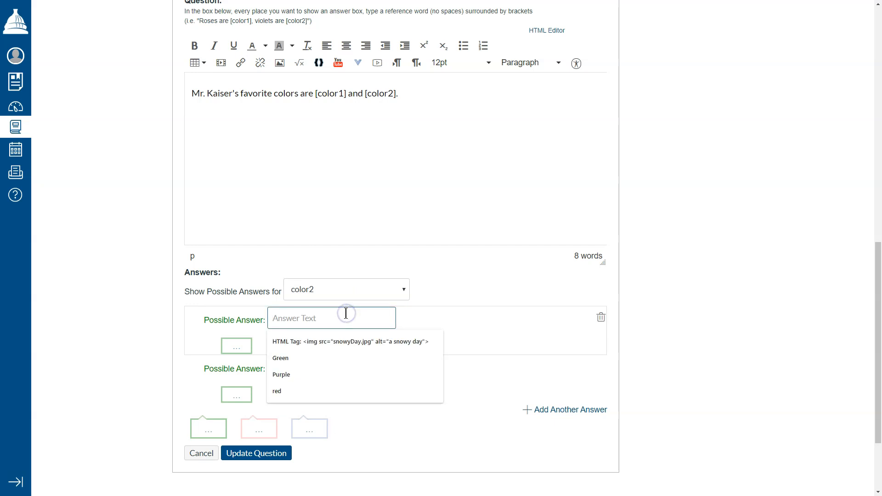
text(purple)
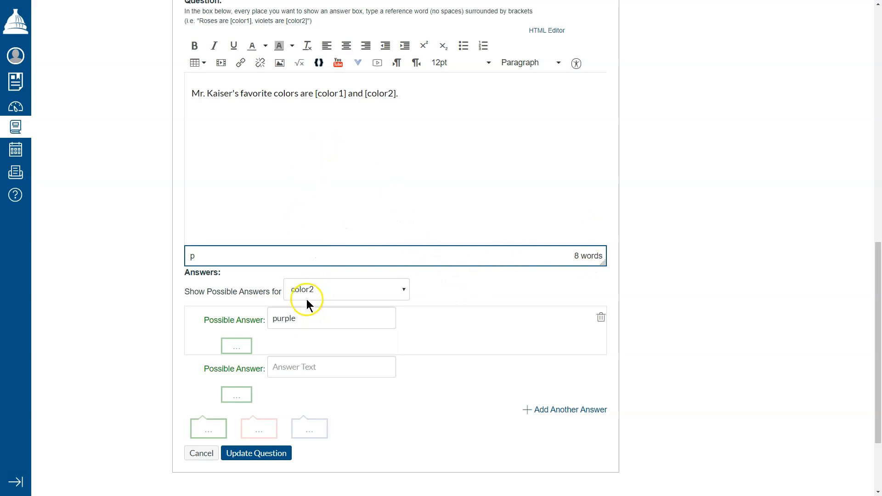
mouse_move(376, 90)
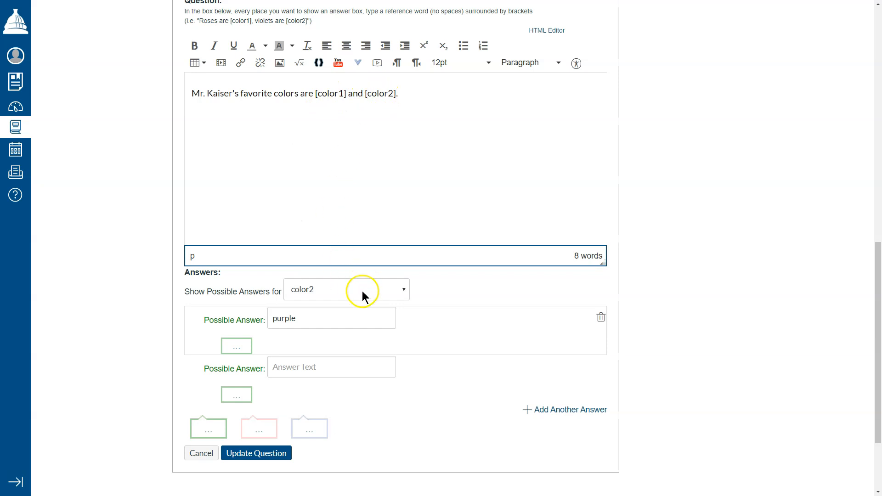
mouse_move(668, 299)
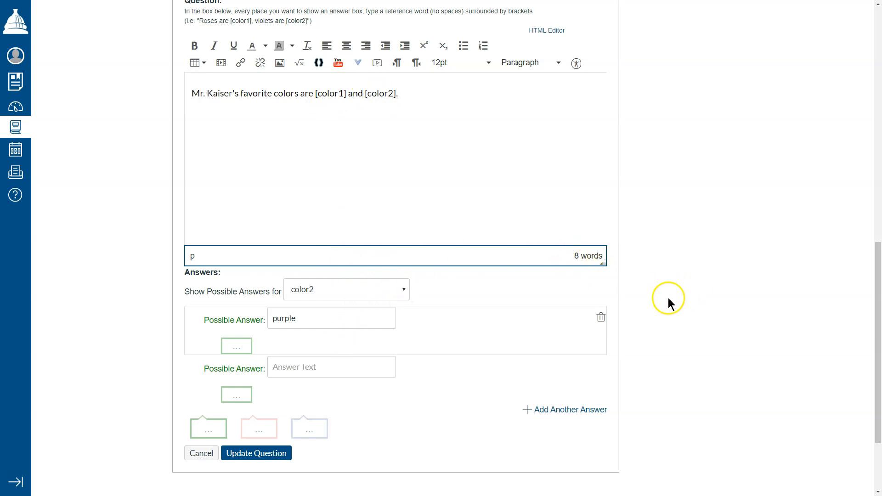
scroll(down, 3)
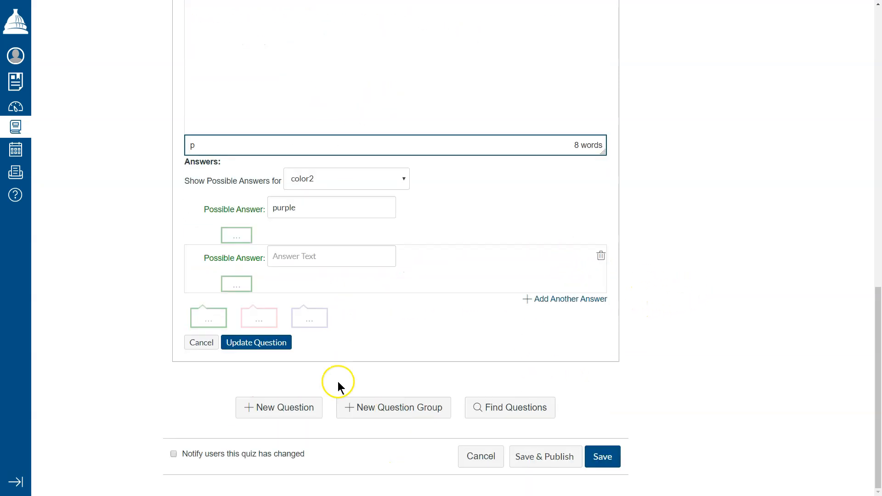